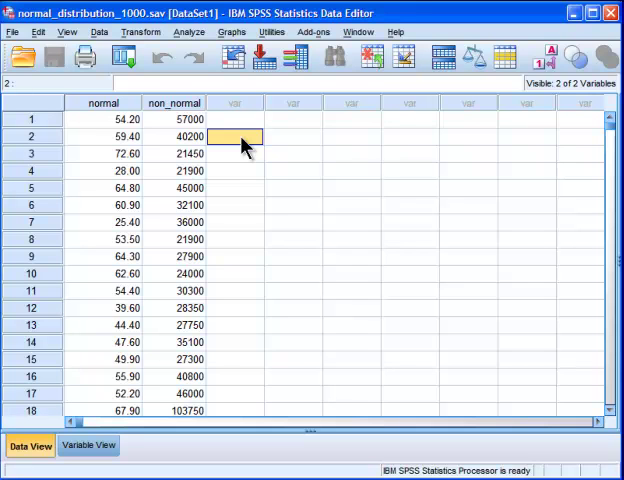
pyautogui.moveTo(232, 135)
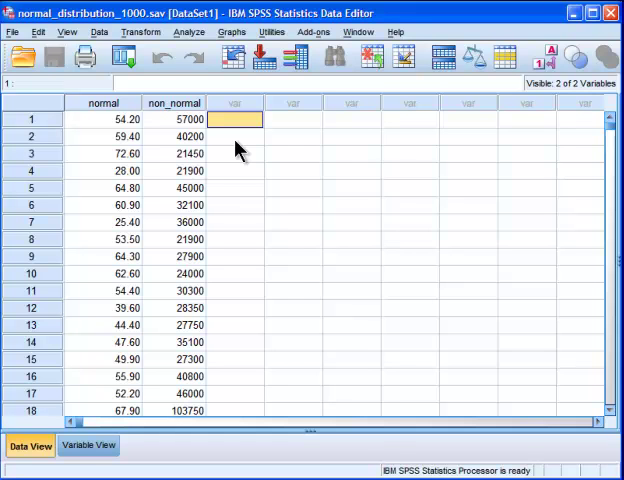
# - Open the Explore dialog from Analyze > Descriptive Statistics
pyautogui.click(188, 33)
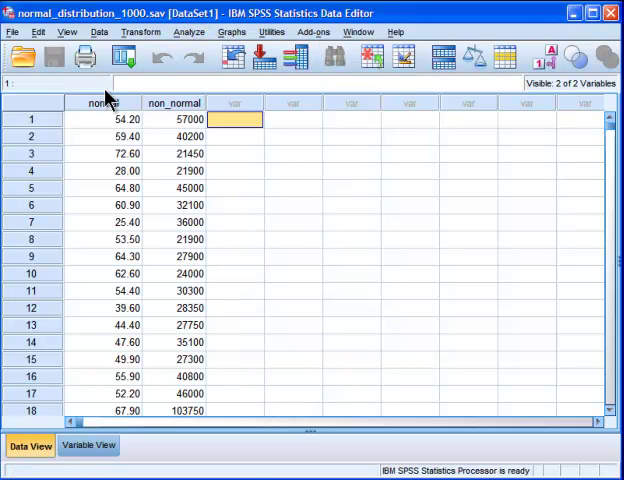
pyautogui.moveTo(231, 127)
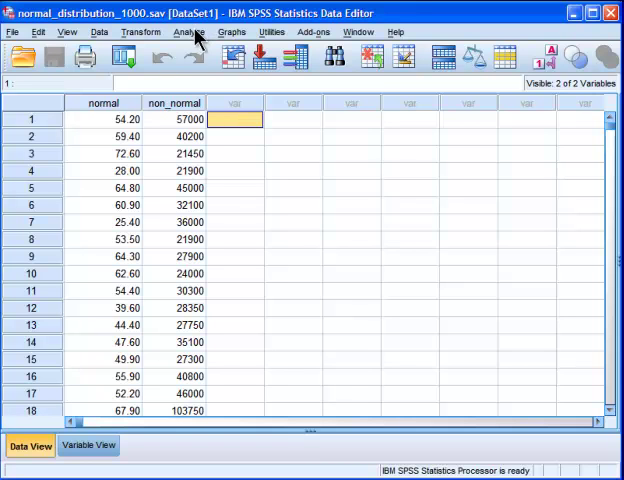
pyautogui.click(189, 32)
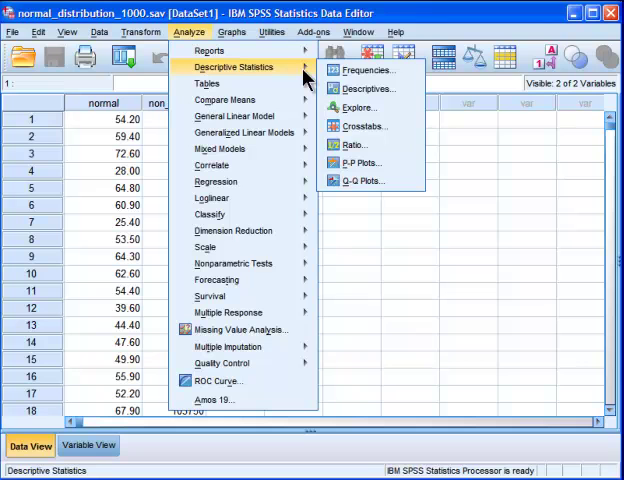
pyautogui.moveTo(358, 107)
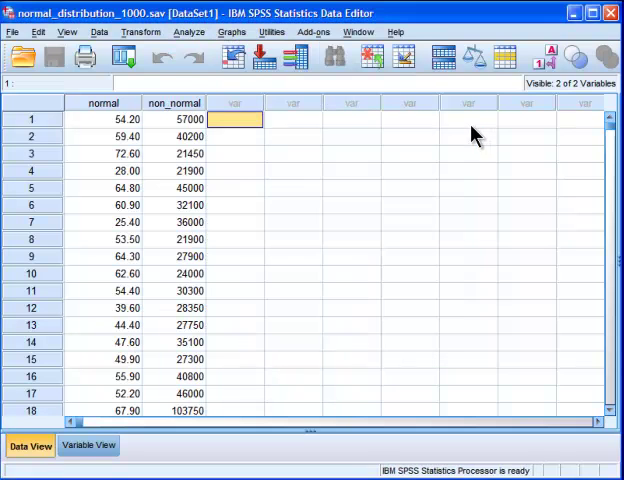
pyautogui.click(228, 33)
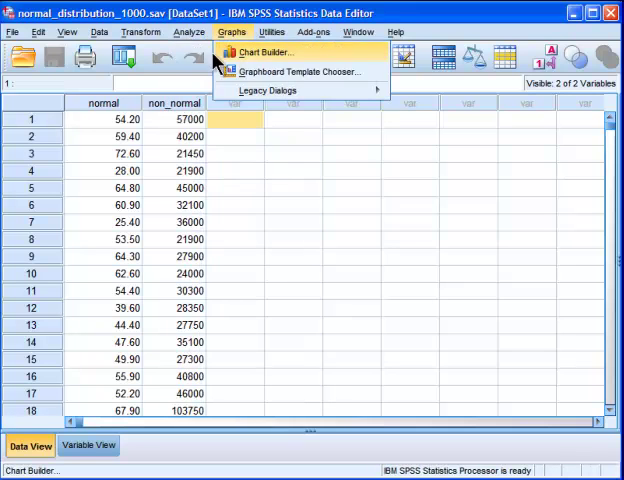
pyautogui.click(187, 33)
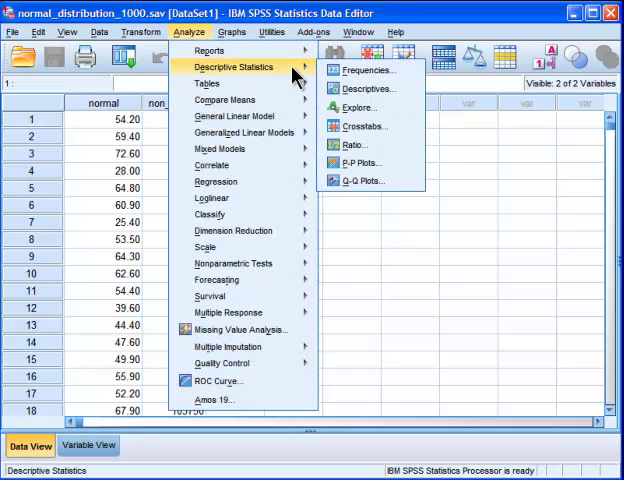
pyautogui.moveTo(358, 108)
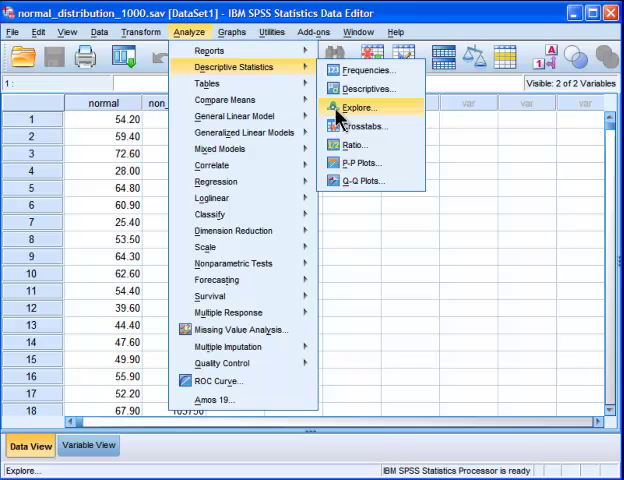
pyautogui.click(352, 107)
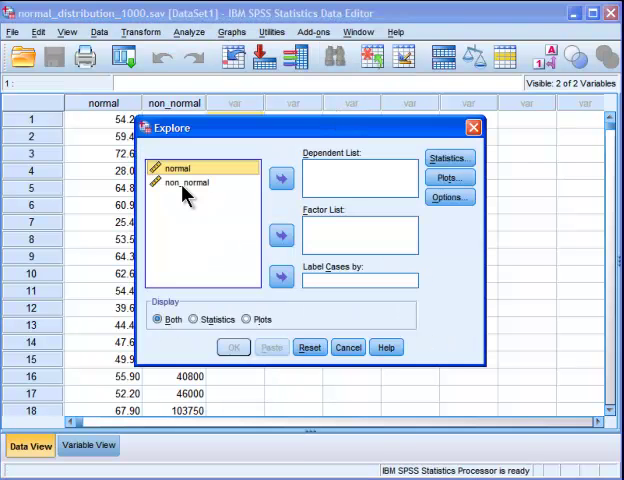
# - Add normal as dependent and switch plots from stem-and-leaf to histogram
pyautogui.click(281, 178)
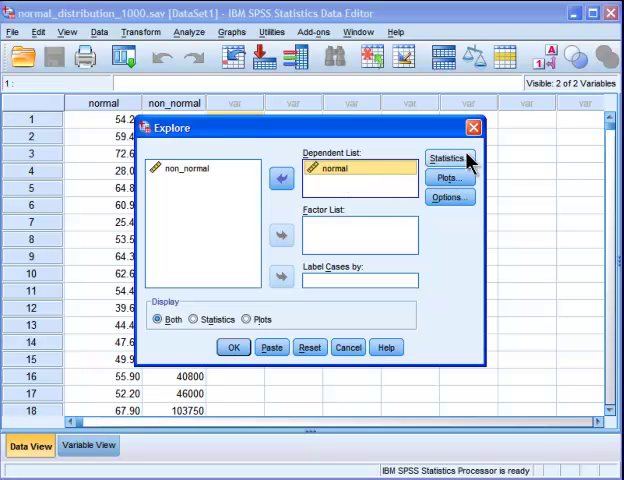
pyautogui.moveTo(465, 184)
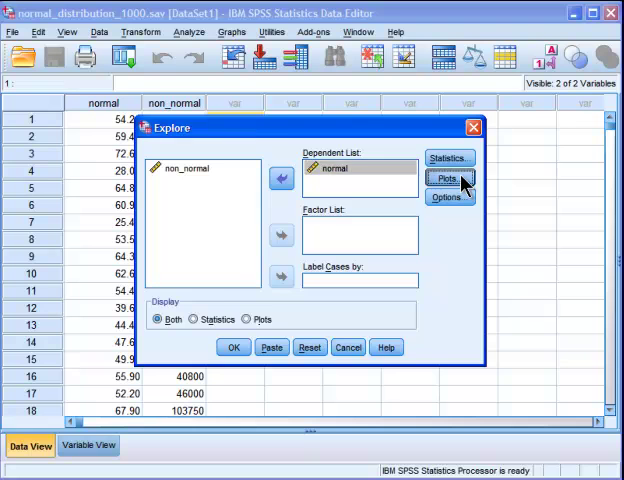
pyautogui.click(450, 178)
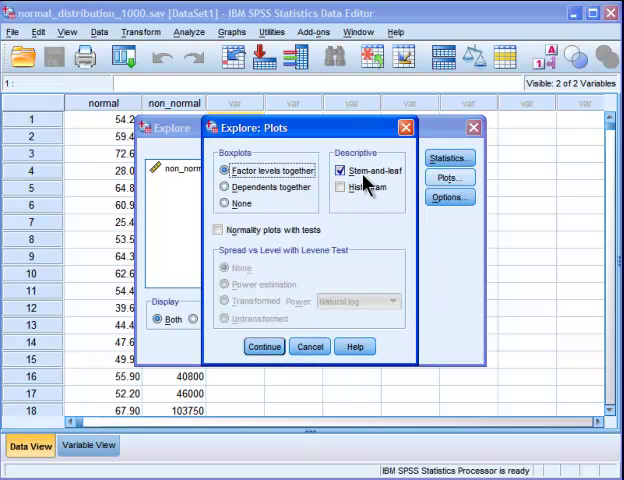
pyautogui.click(332, 170)
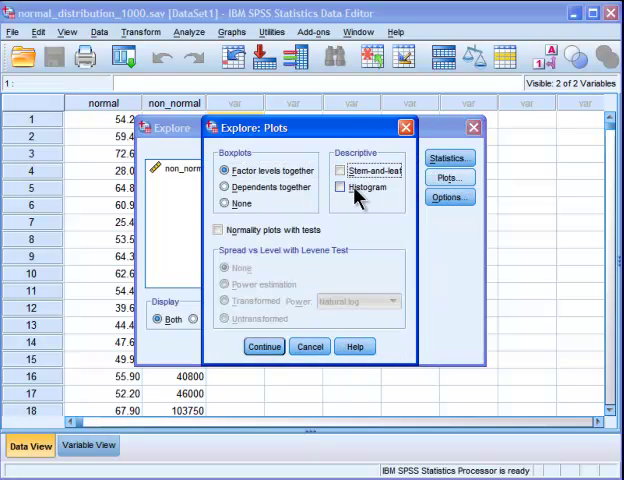
pyautogui.click(340, 187)
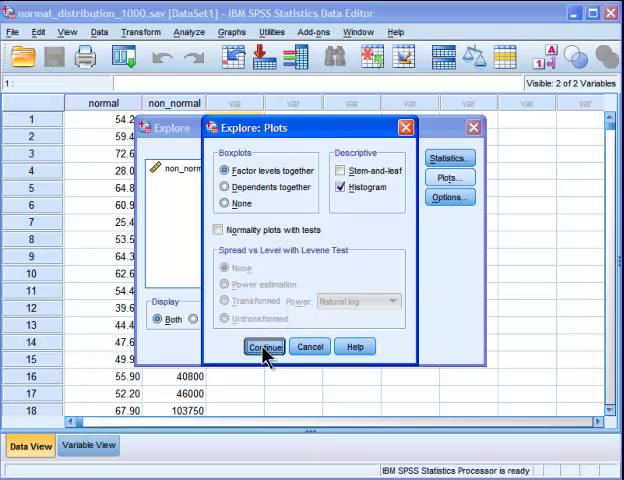
pyautogui.click(264, 347)
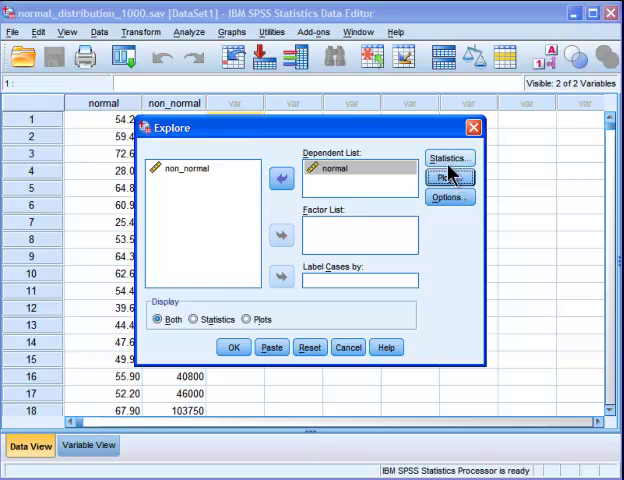
# - Request percentiles and outliers instead of descriptives, then run Explore on normal
pyautogui.click(452, 158)
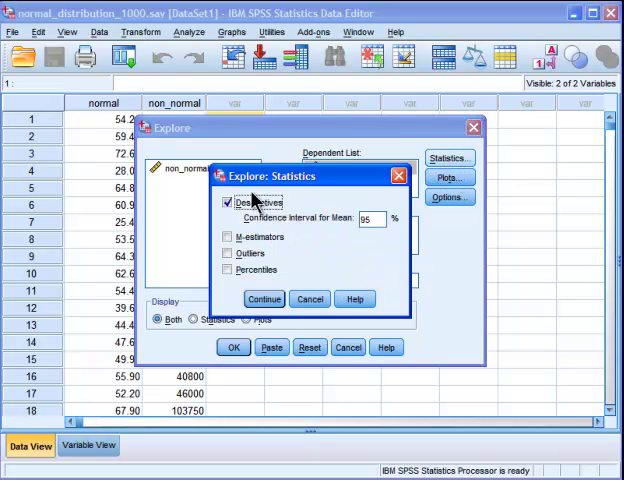
pyautogui.click(227, 202)
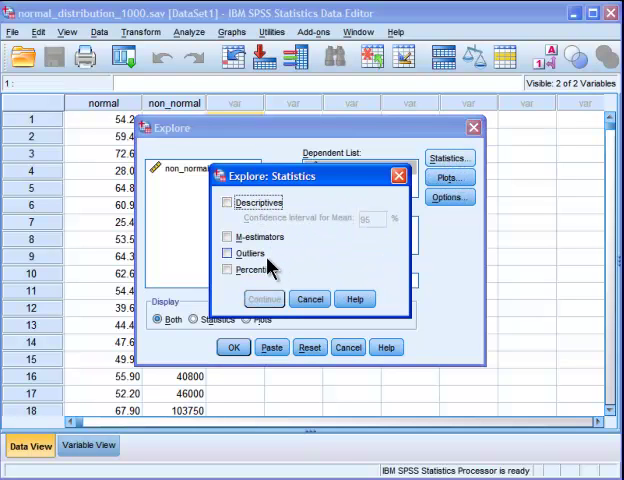
pyautogui.click(228, 269)
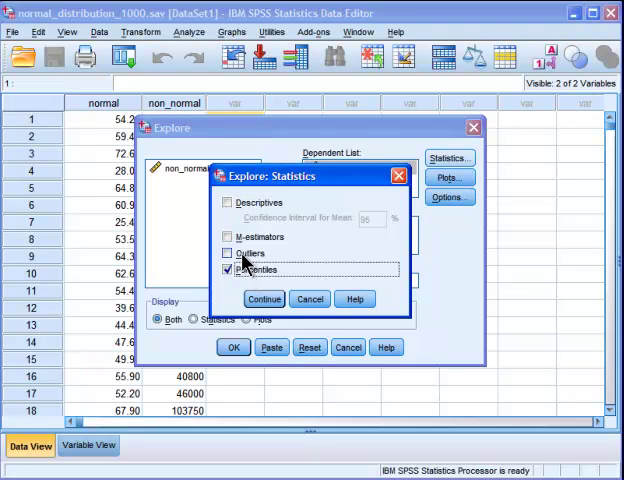
pyautogui.click(228, 252)
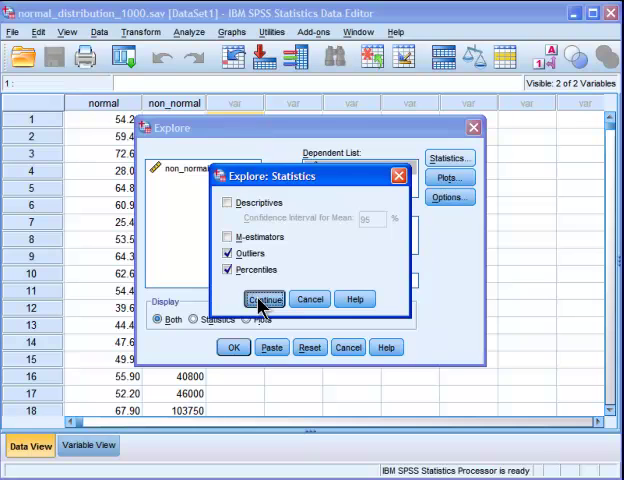
pyautogui.click(266, 298)
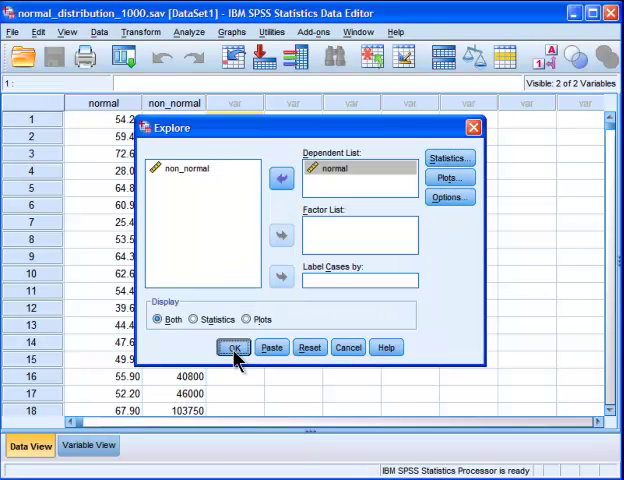
pyautogui.click(233, 347)
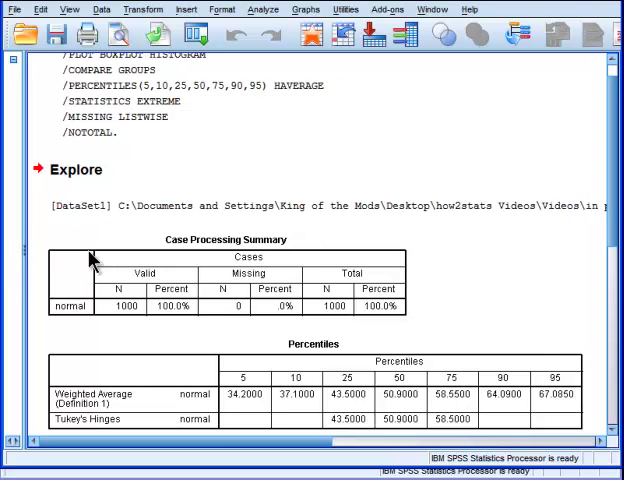
# - Scroll the output down past the Percentiles and Extreme Values tables
pyautogui.scroll(-3)
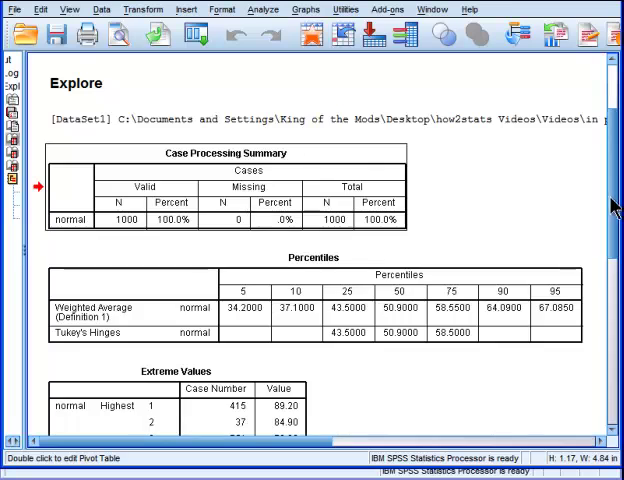
pyautogui.scroll(-3)
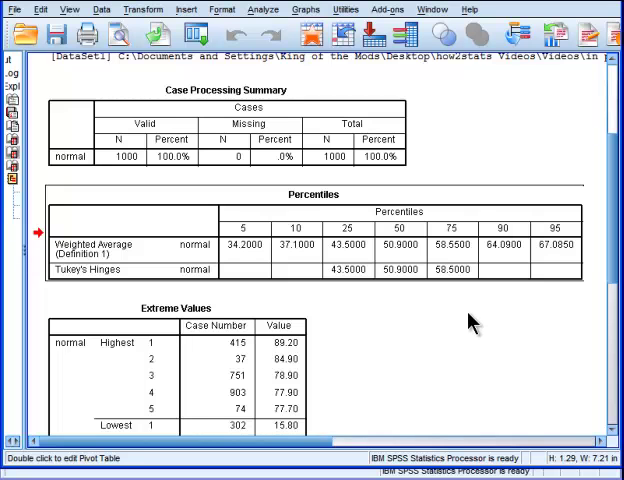
pyautogui.scroll(-3)
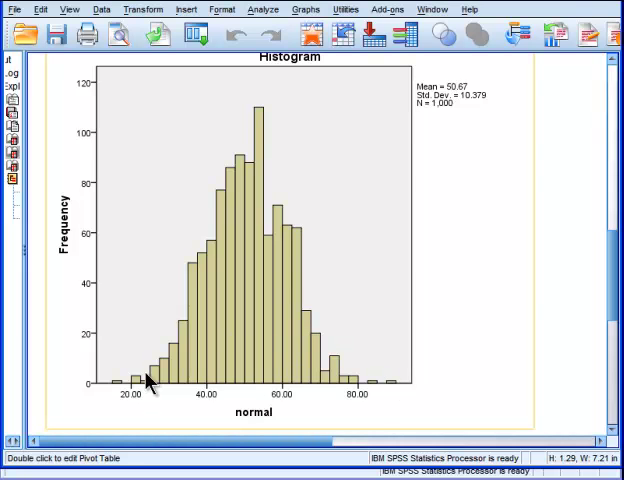
pyautogui.moveTo(380, 395)
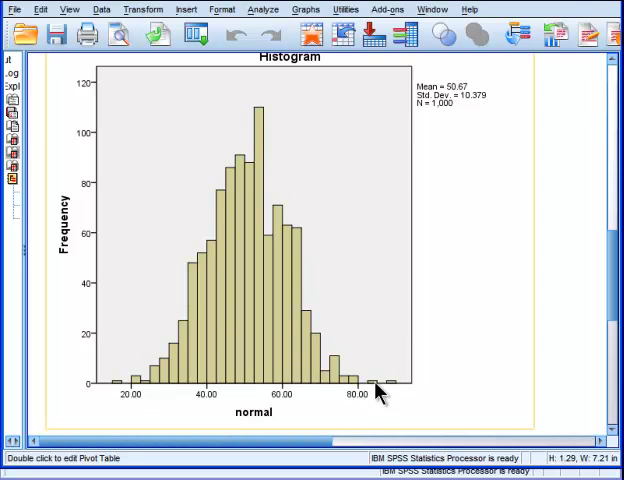
pyautogui.moveTo(398, 400)
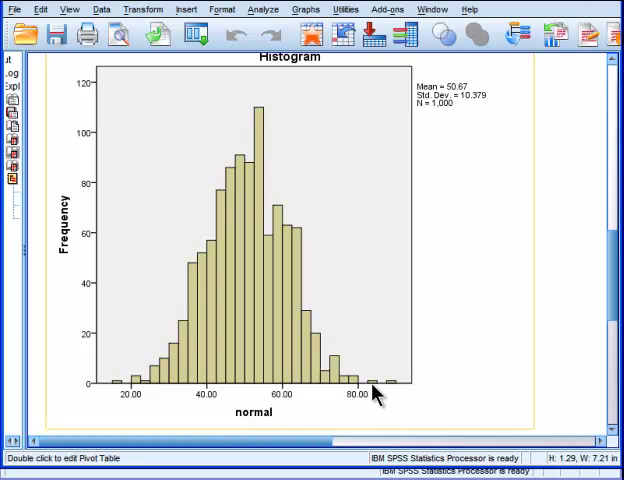
pyautogui.moveTo(383, 393)
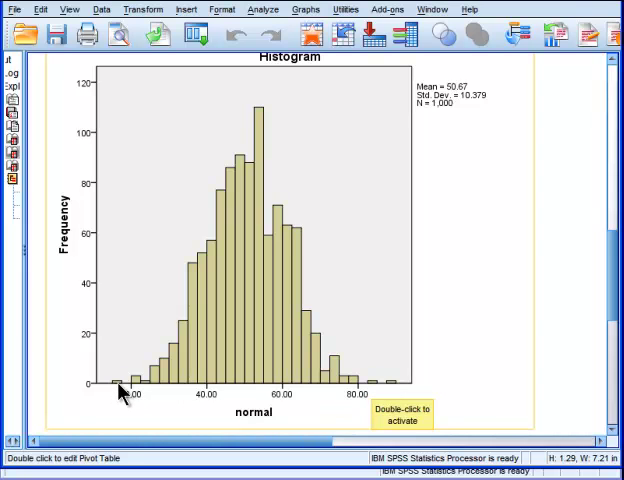
pyautogui.moveTo(218, 385)
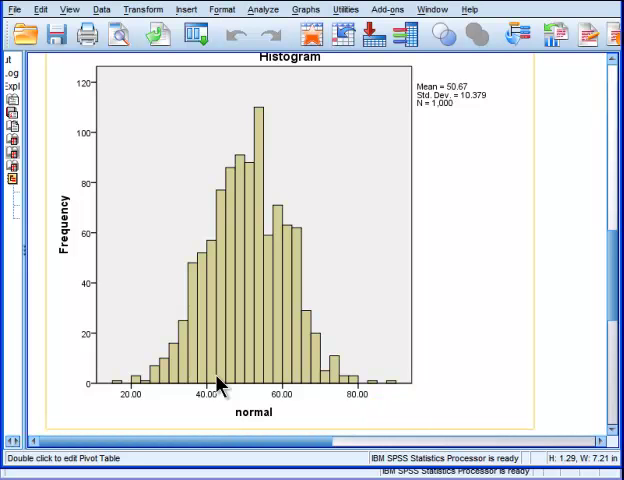
pyautogui.moveTo(340, 392)
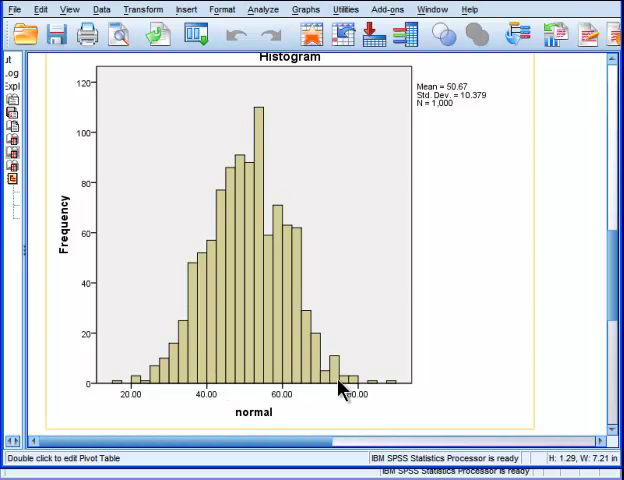
pyautogui.moveTo(380, 399)
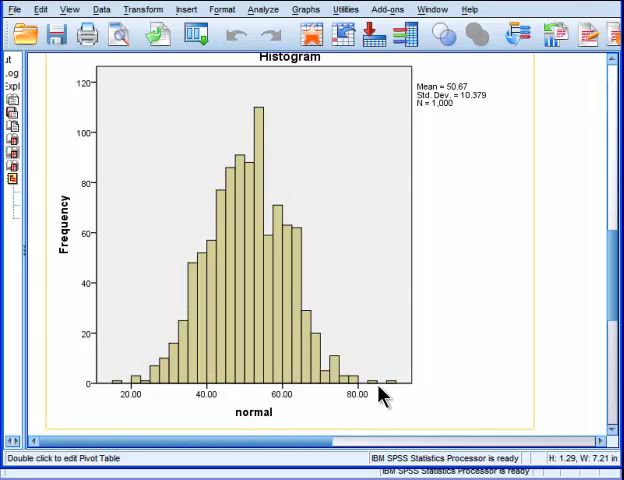
pyautogui.moveTo(375, 395)
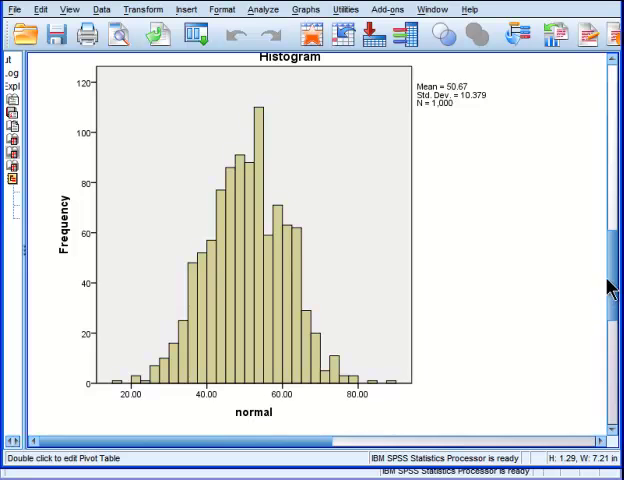
# - Scroll down to the histogram of normal
pyautogui.scroll(-3)
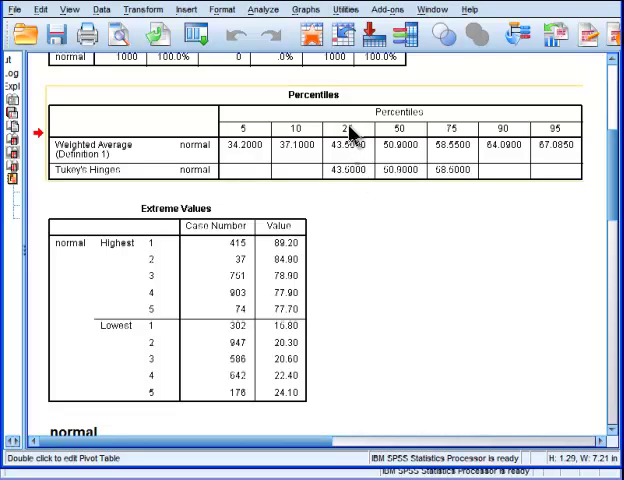
pyautogui.moveTo(353, 155)
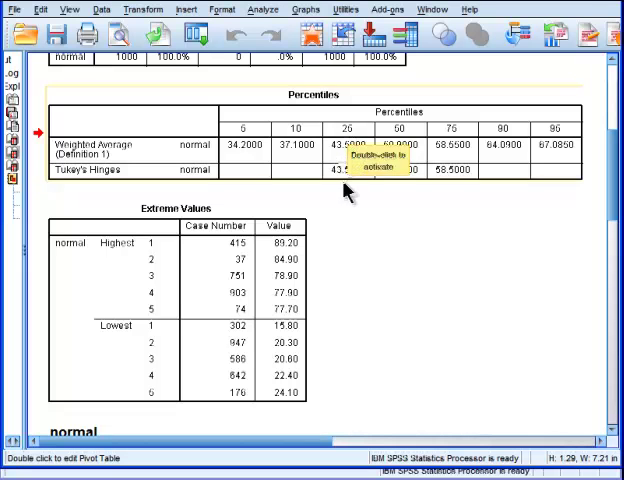
pyautogui.moveTo(592, 158)
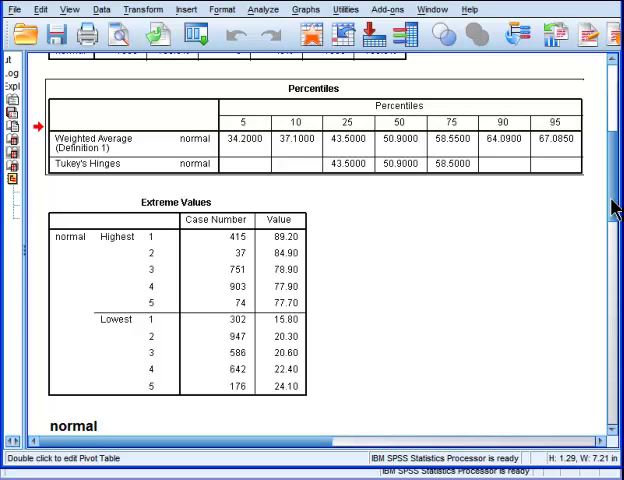
# - Scroll the output back to the Percentiles and Extreme Values tables
pyautogui.scroll(-3)
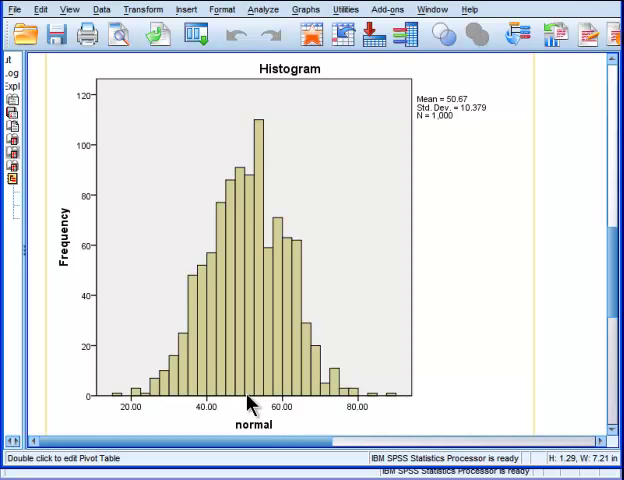
pyautogui.moveTo(210, 406)
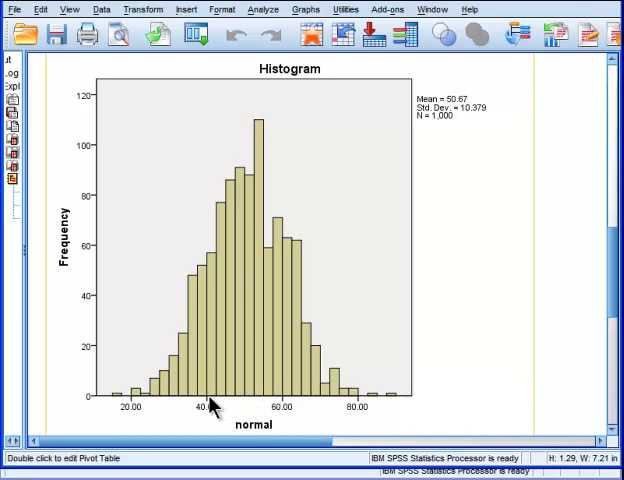
pyautogui.moveTo(217, 413)
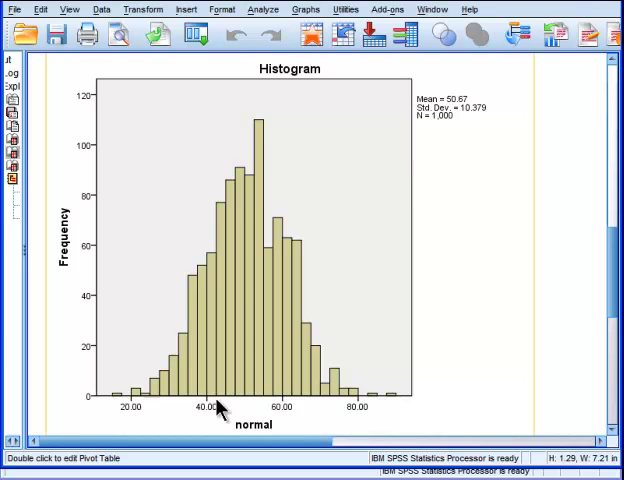
pyautogui.moveTo(223, 405)
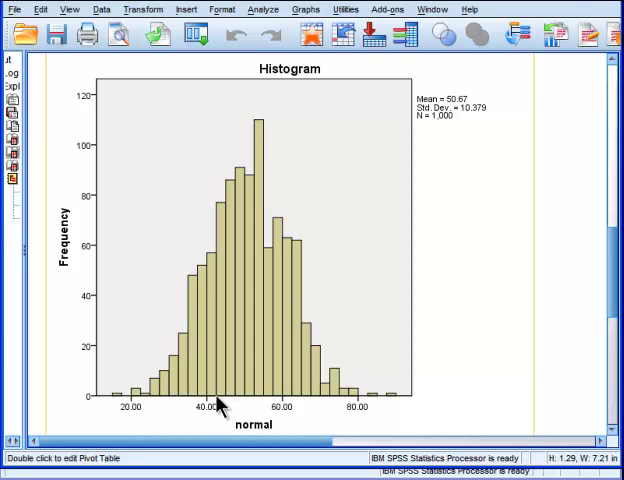
pyautogui.moveTo(224, 399)
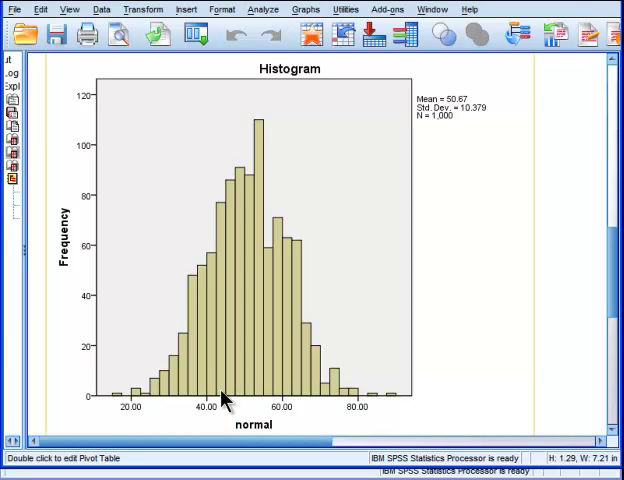
pyautogui.moveTo(218, 411)
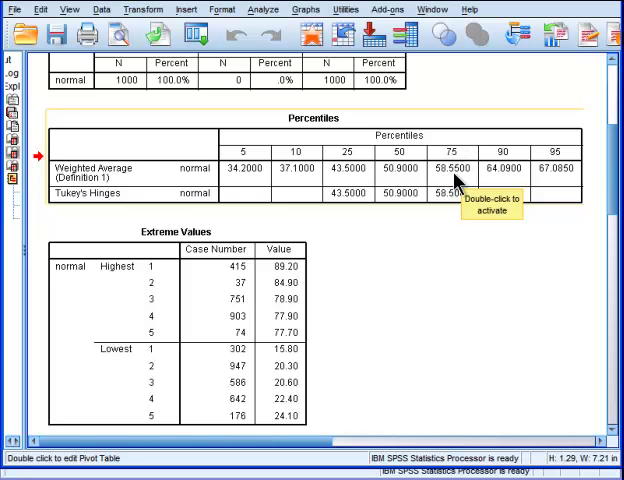
# - Scroll down from the percentile tables to the normal histogram (mean 50.67, SD 10.379)
pyautogui.scroll(-3)
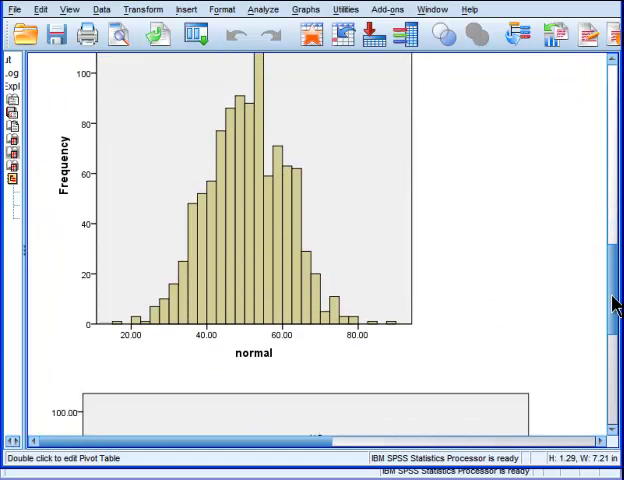
pyautogui.scroll(-3)
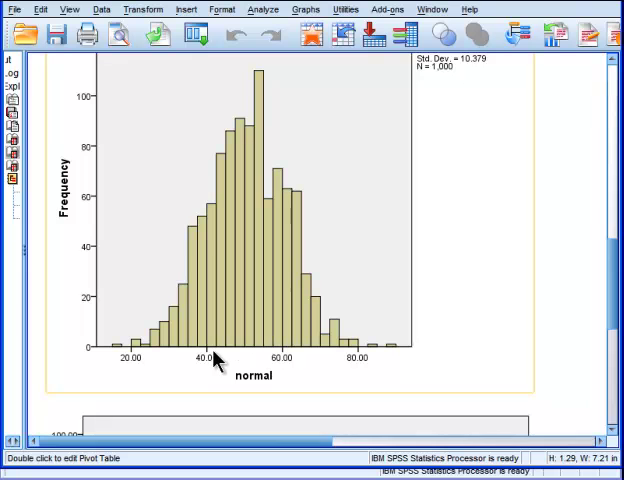
pyautogui.moveTo(278, 353)
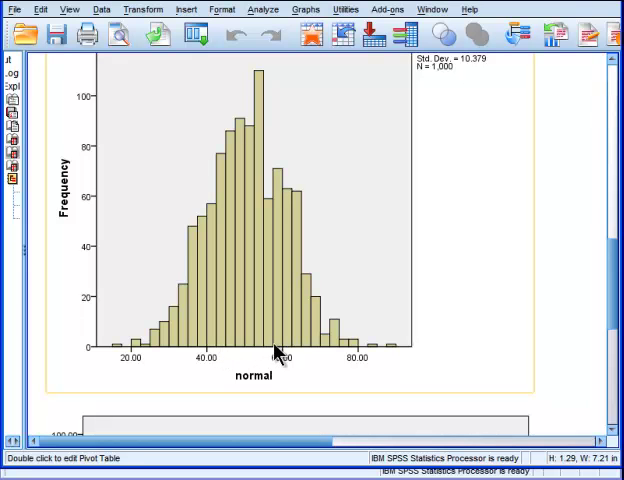
pyautogui.moveTo(283, 378)
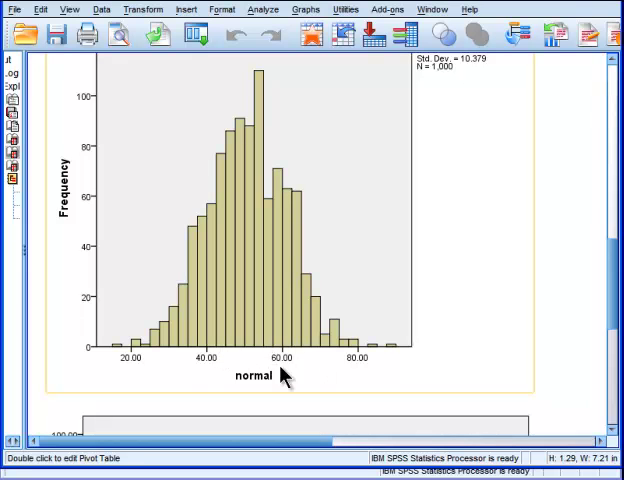